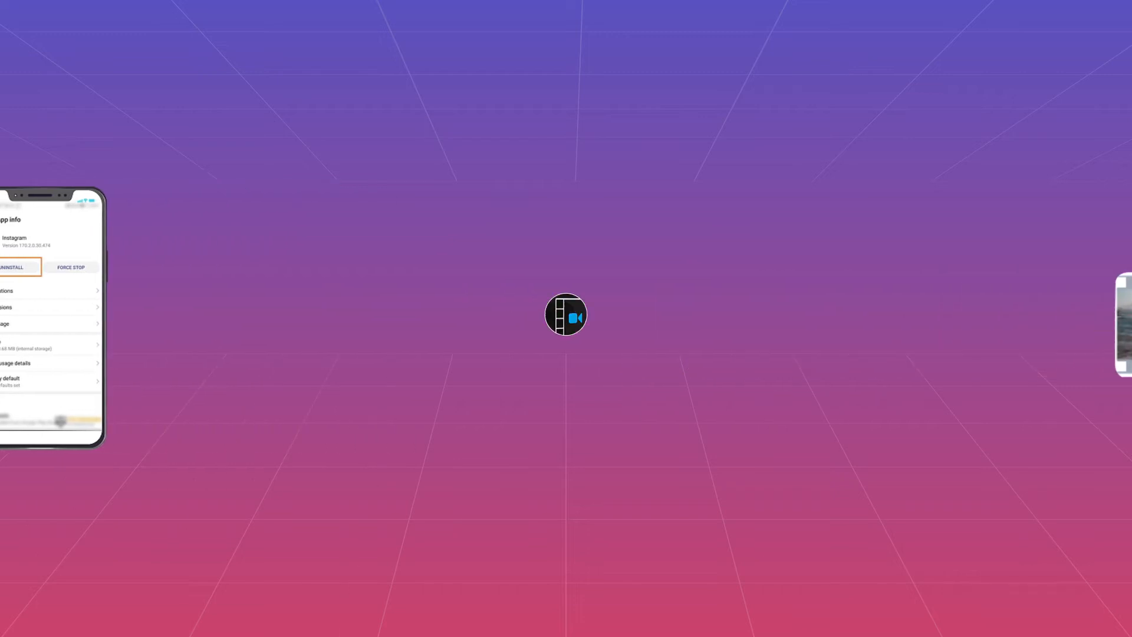
Reach the Kernel Video Repair start screen ready for adding video files.
left_click(566, 313)
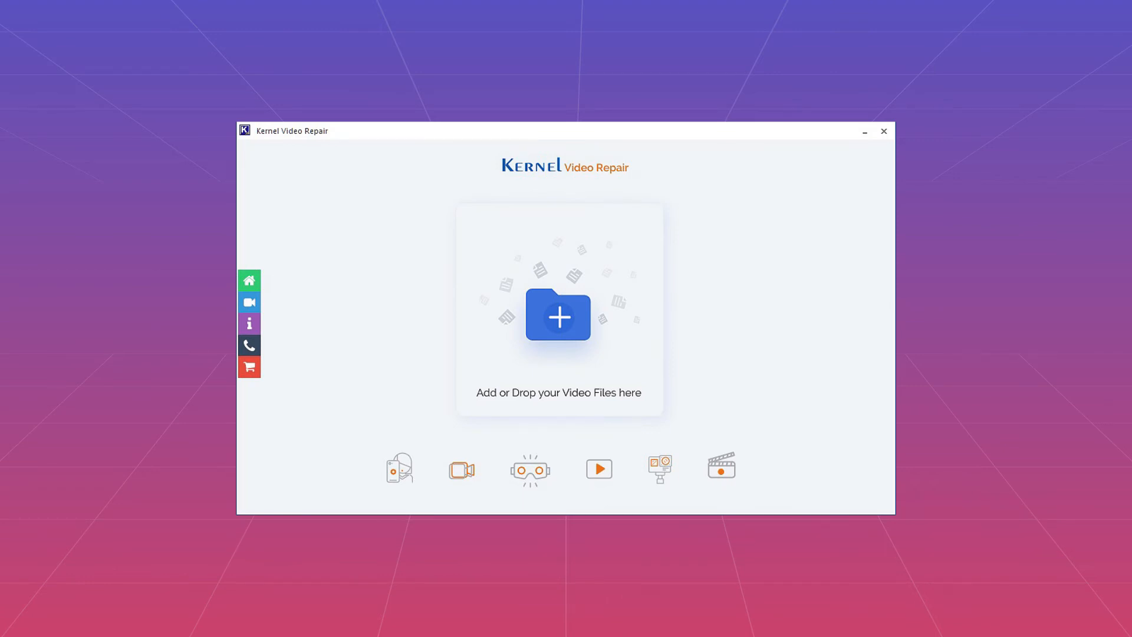
Bring up the Open dialog at Desktop > sample videos from the Add Video Files area.
left_click(559, 317)
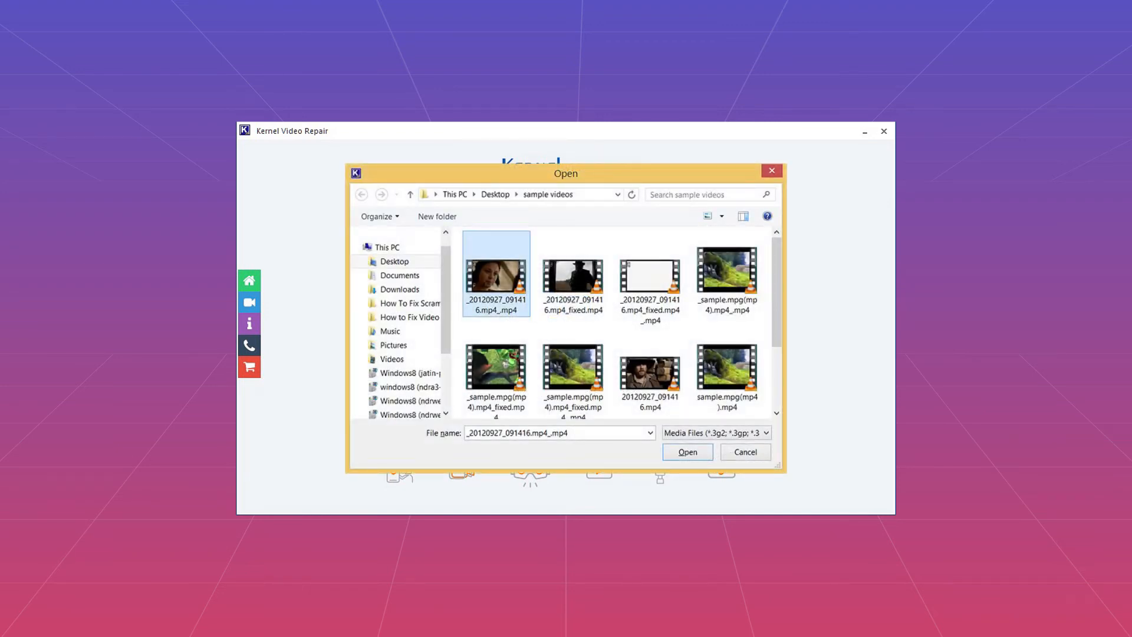
Add the damaged video, confirm the output folder, and start the repair processing.
left_click(688, 452)
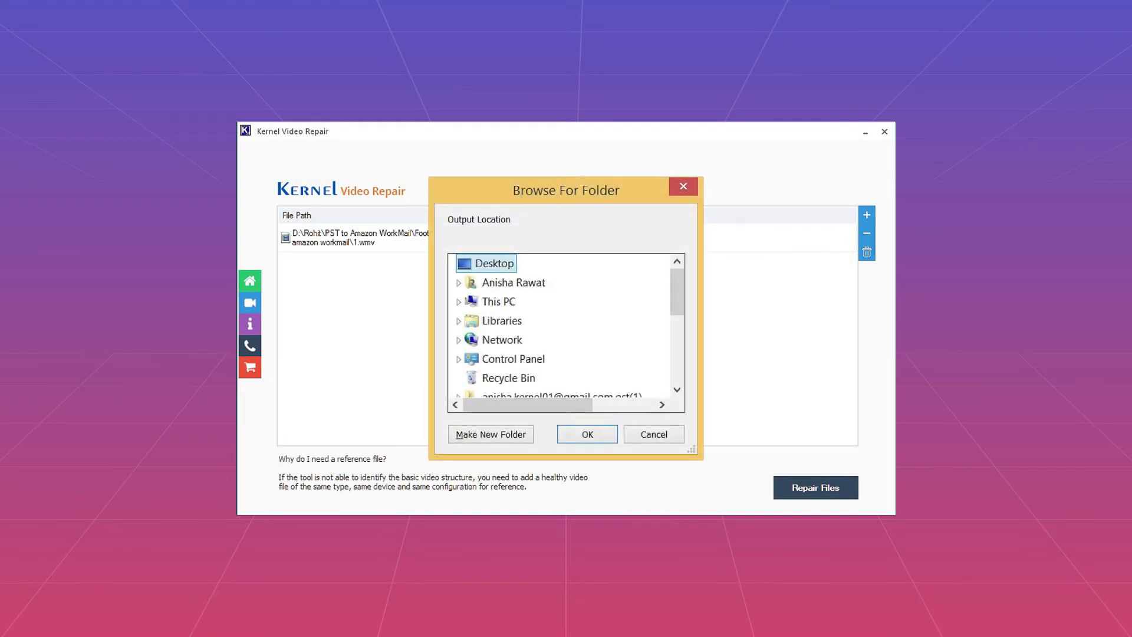
left_click(587, 434)
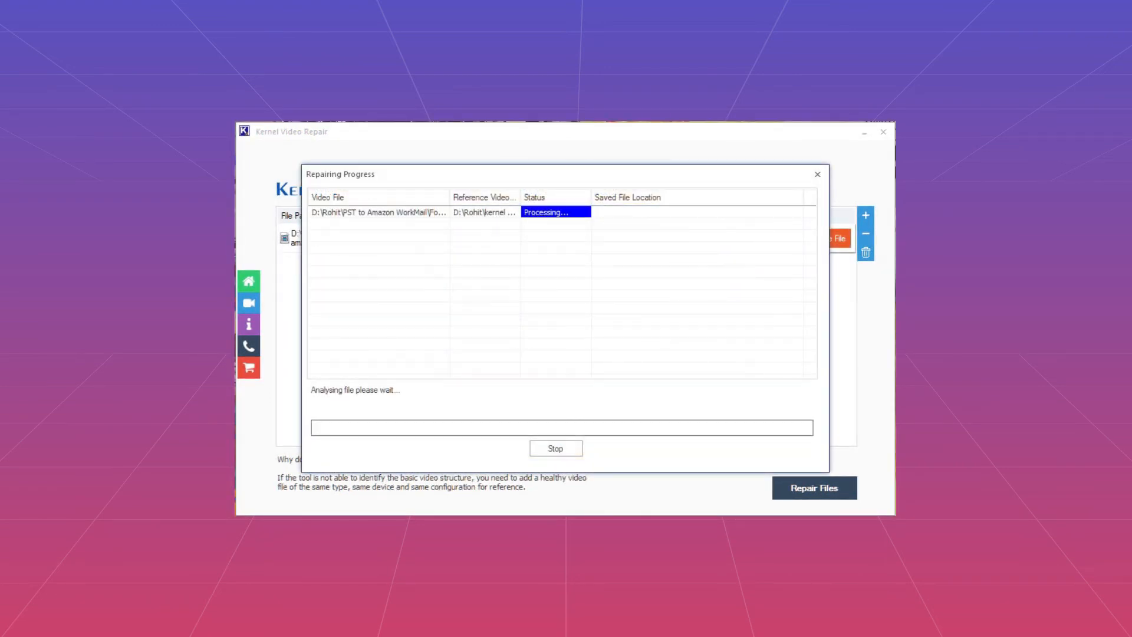